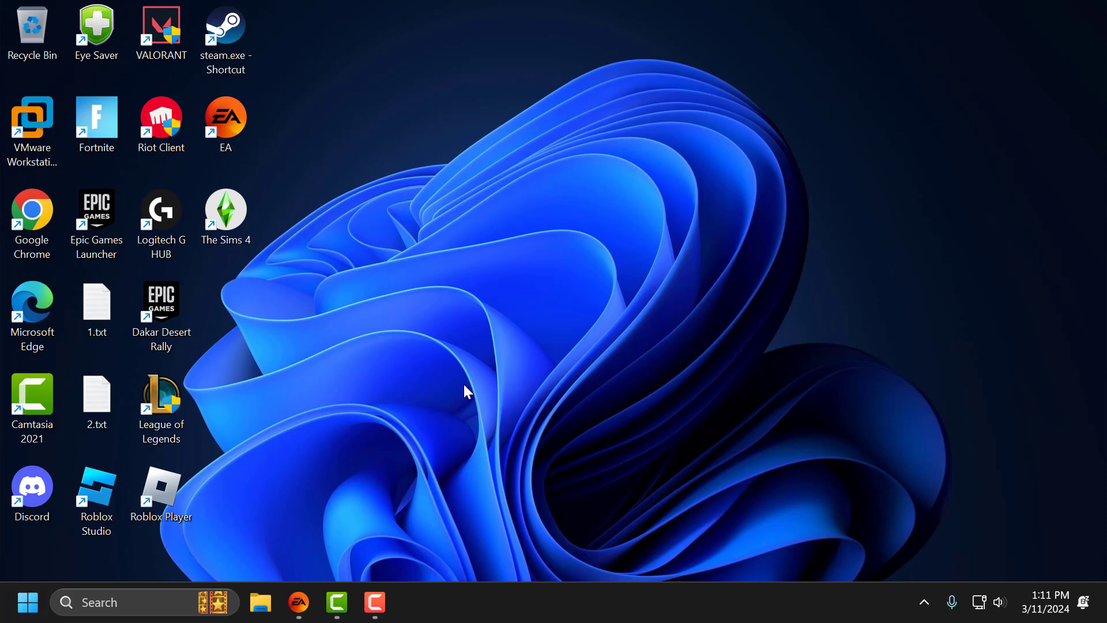
pyautogui.moveTo(452, 412)
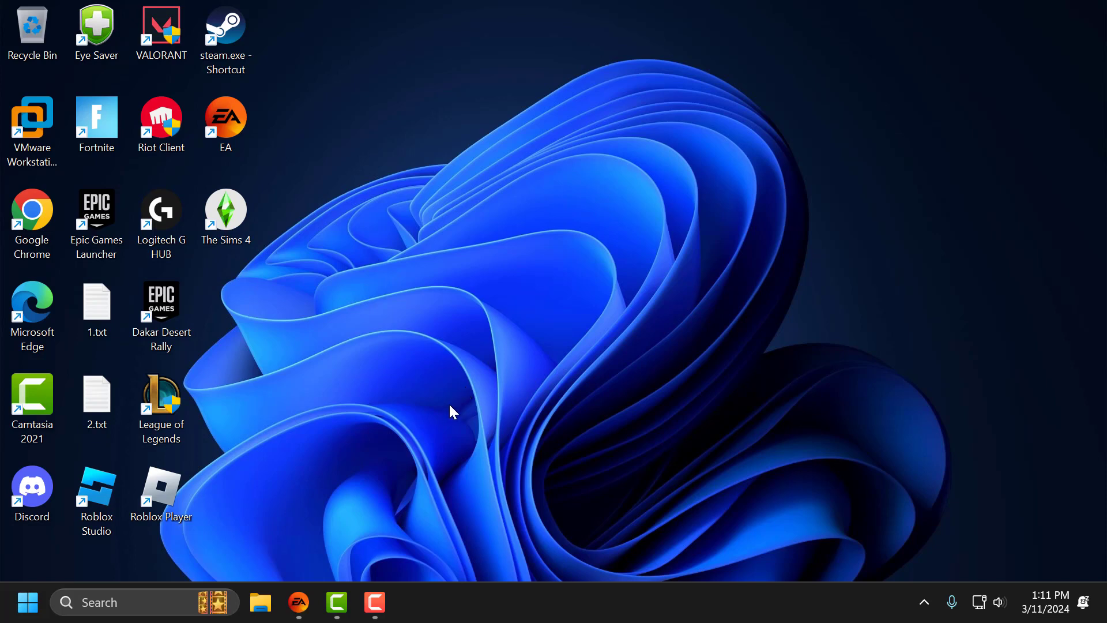
pyautogui.moveTo(514, 351)
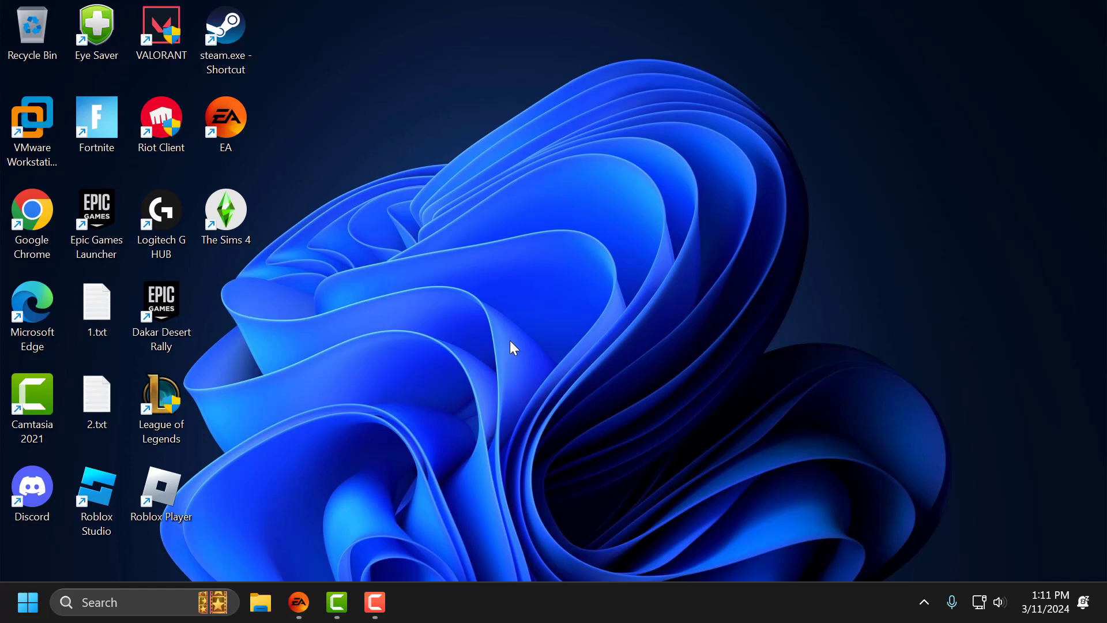
pyautogui.moveTo(481, 333)
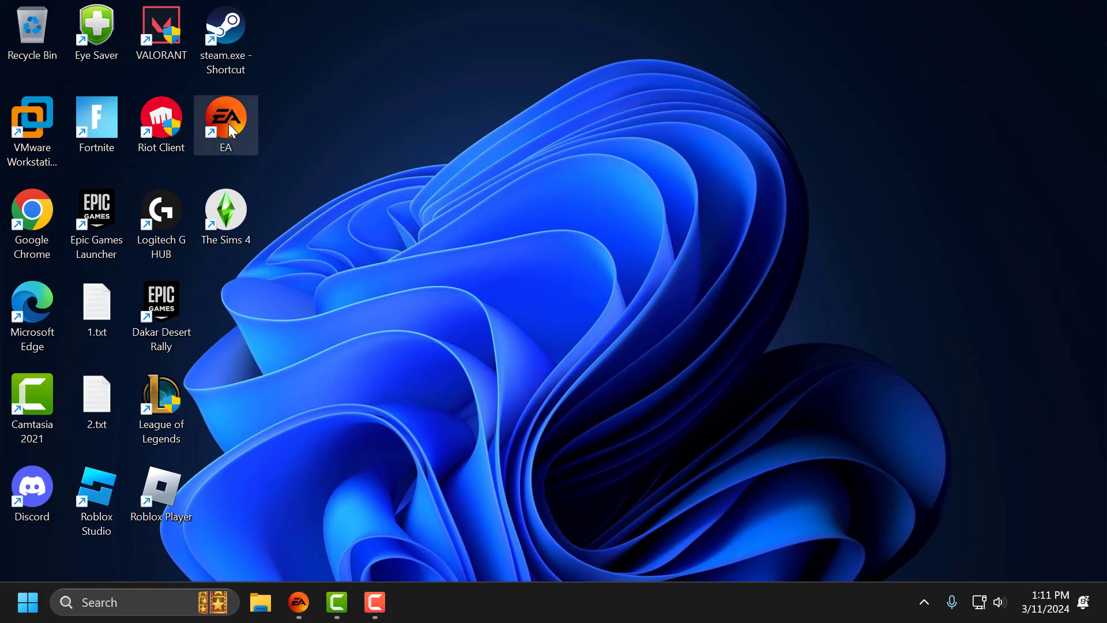
# Step: Set EALauncher.exe in the EA Desktop folder to run as administrator with compatibility mode off
pyautogui.rightClick(225, 125)
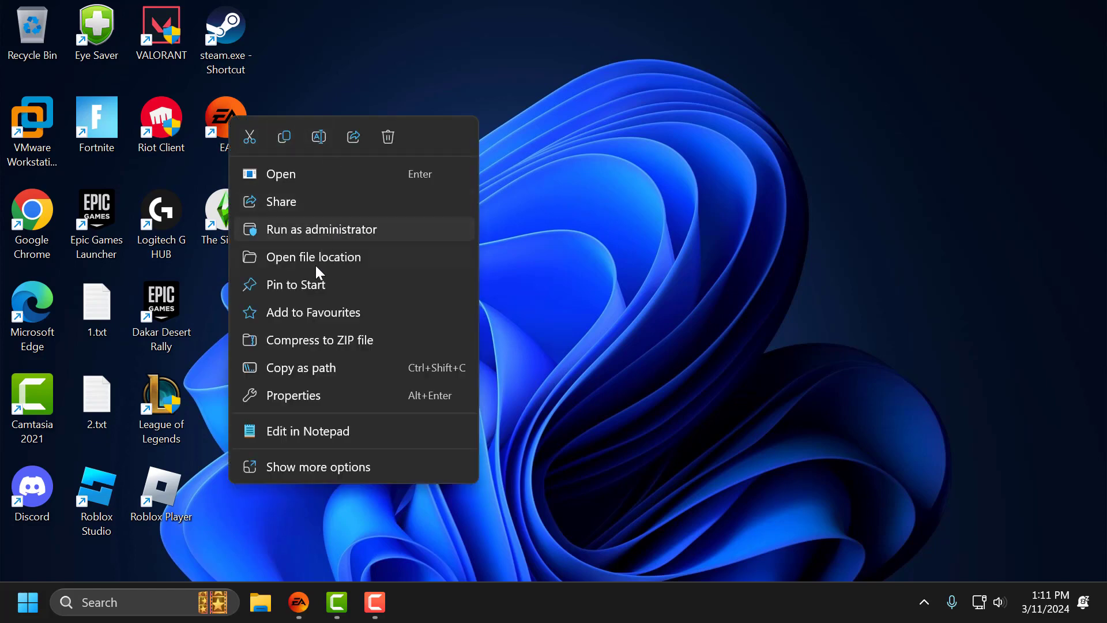
pyautogui.click(314, 256)
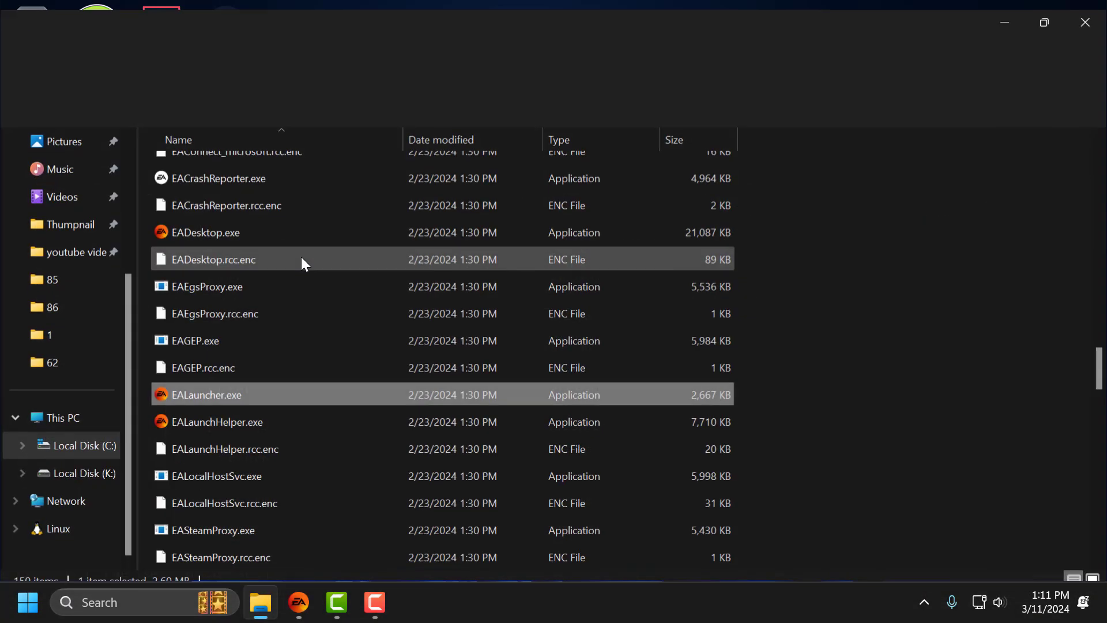
pyautogui.moveTo(237, 393)
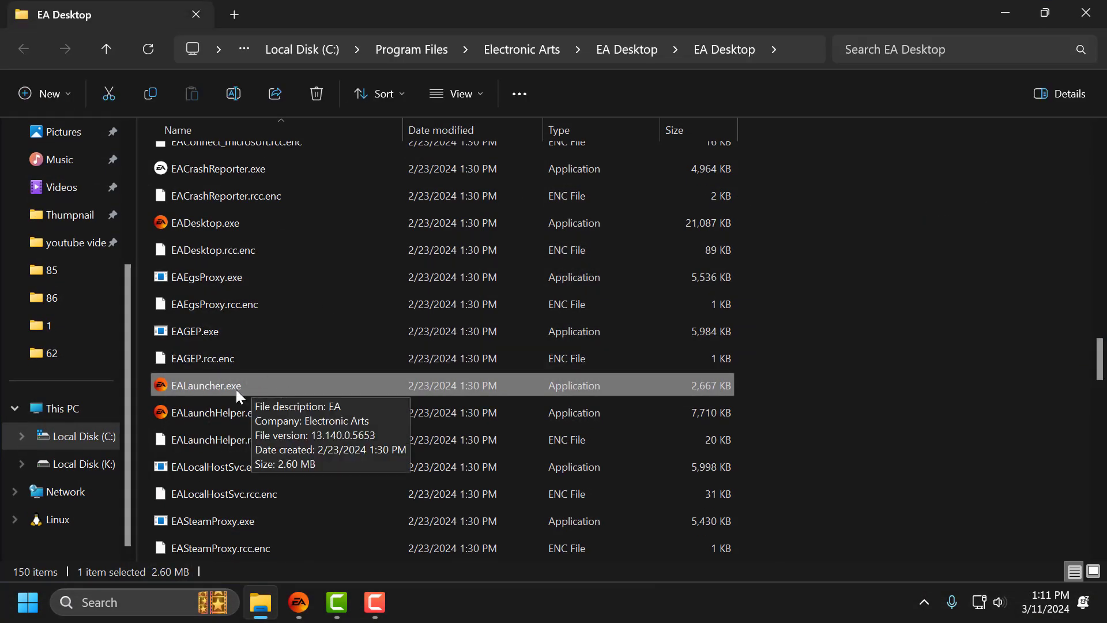
pyautogui.rightClick(237, 384)
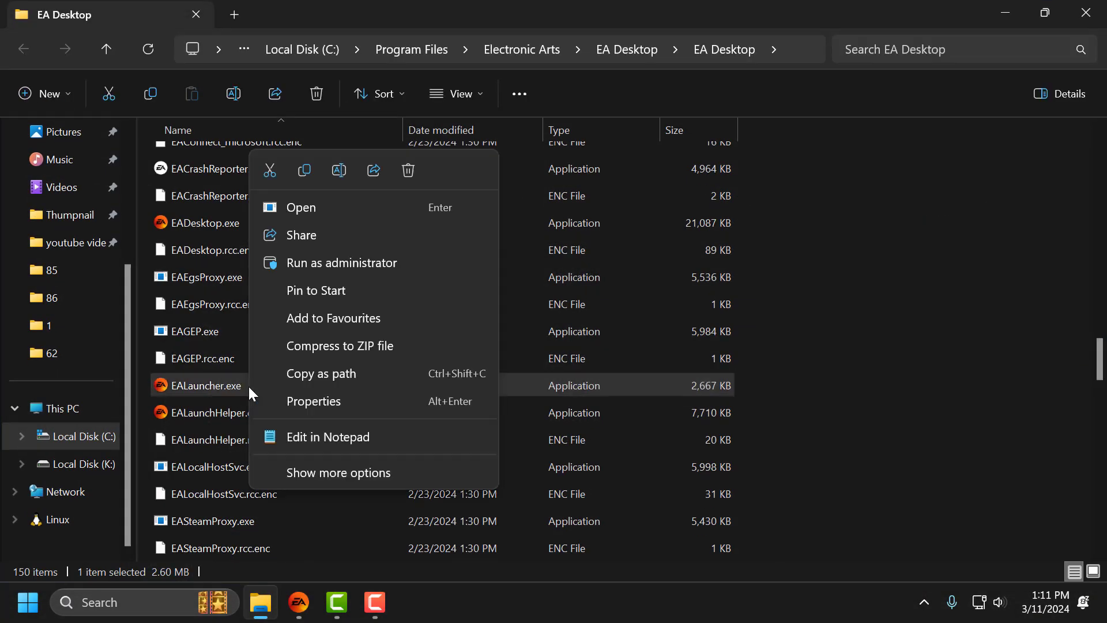
pyautogui.click(312, 402)
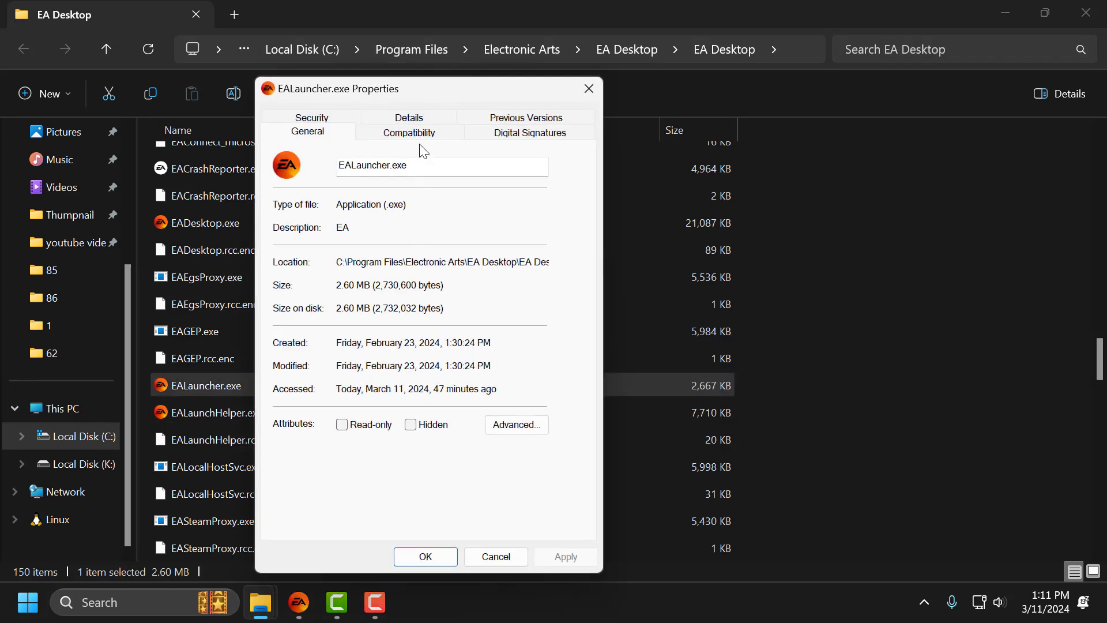
pyautogui.click(409, 132)
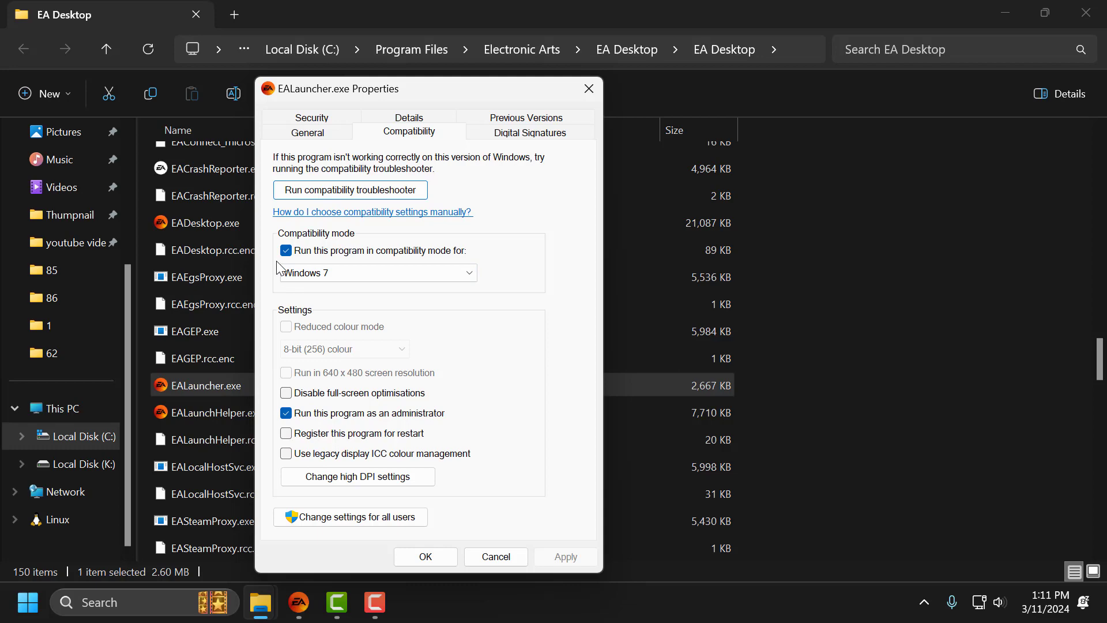
pyautogui.click(286, 249)
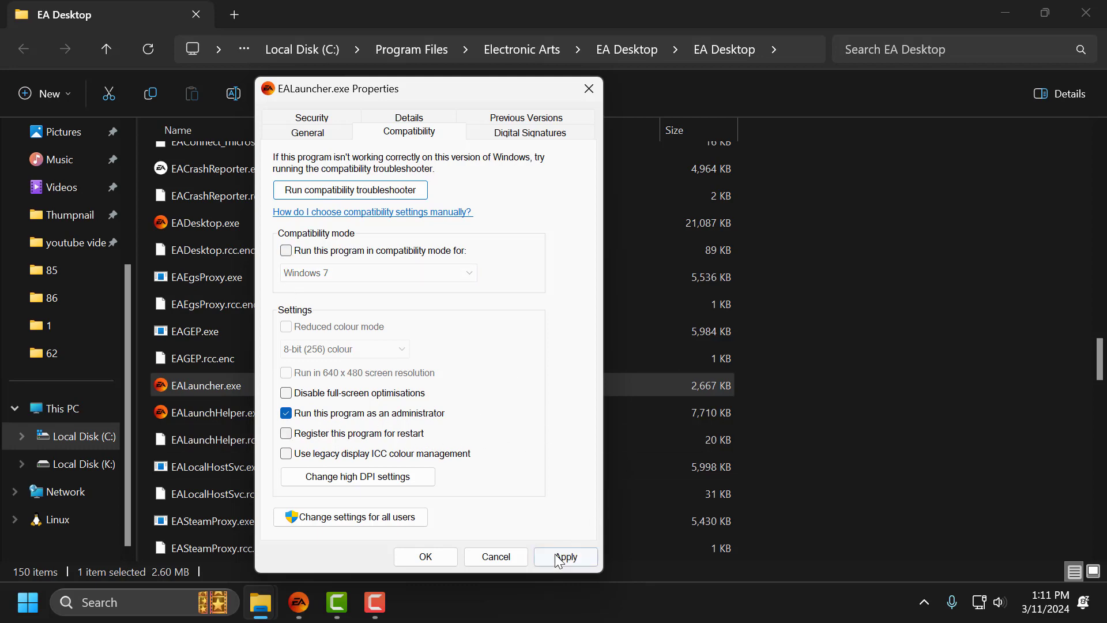
pyautogui.click(424, 556)
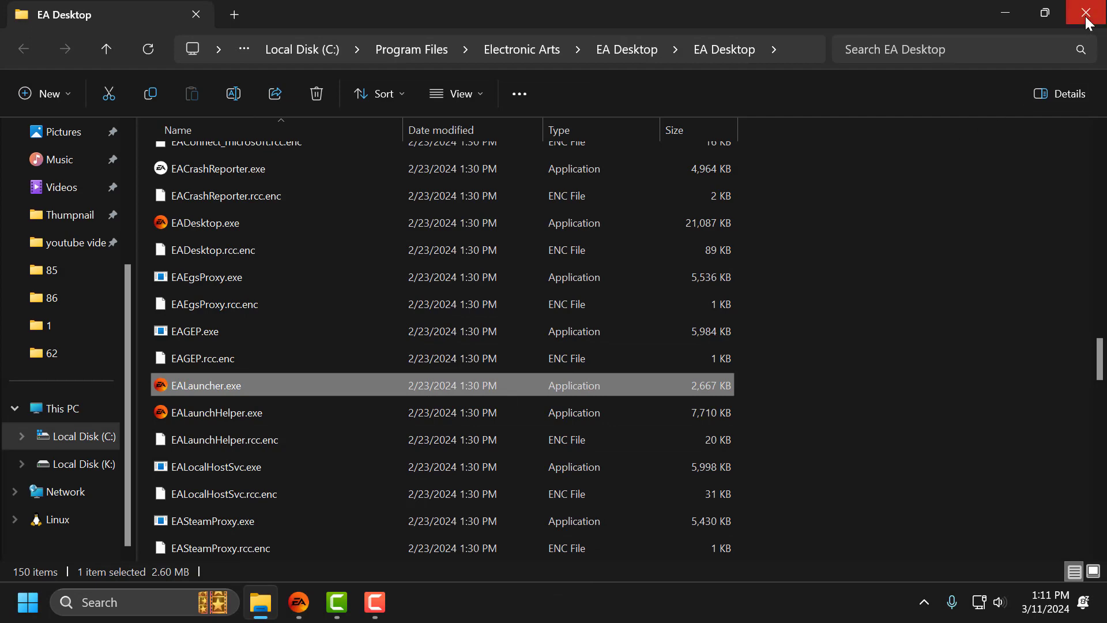
# Step: Close Explorer and bring up the EA app's Library showing The Sims 4
pyautogui.click(1087, 12)
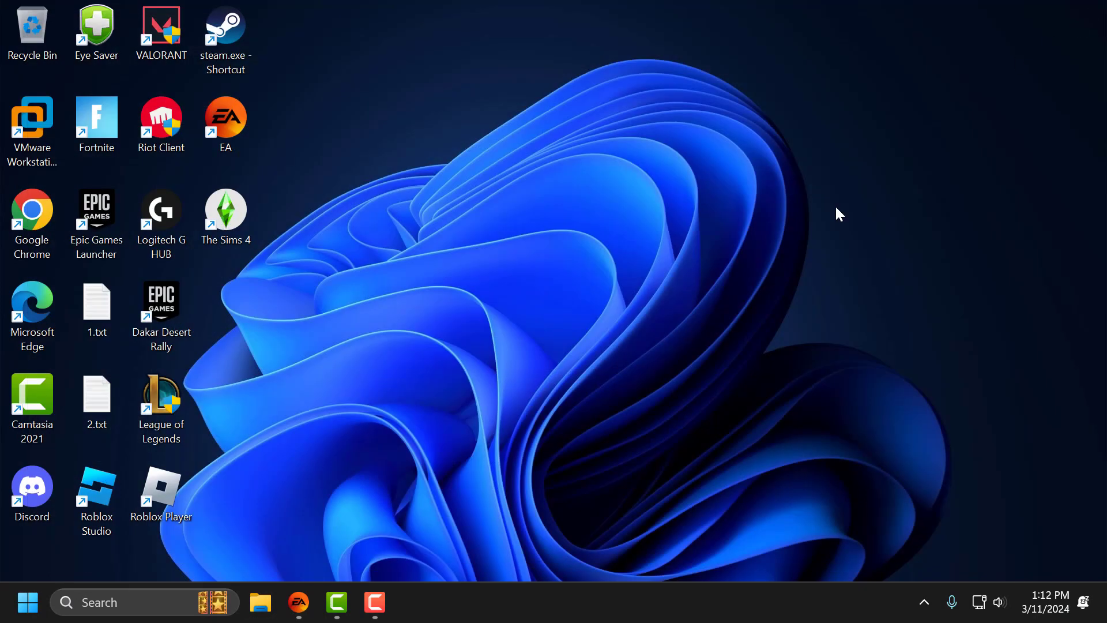
pyautogui.moveTo(834, 216)
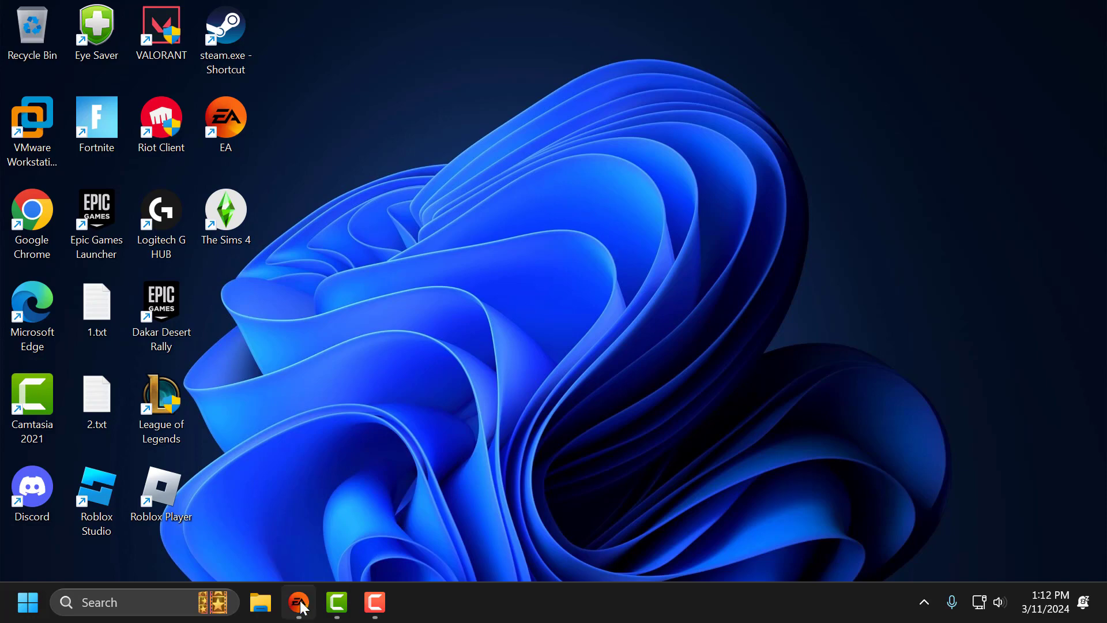
pyautogui.click(298, 602)
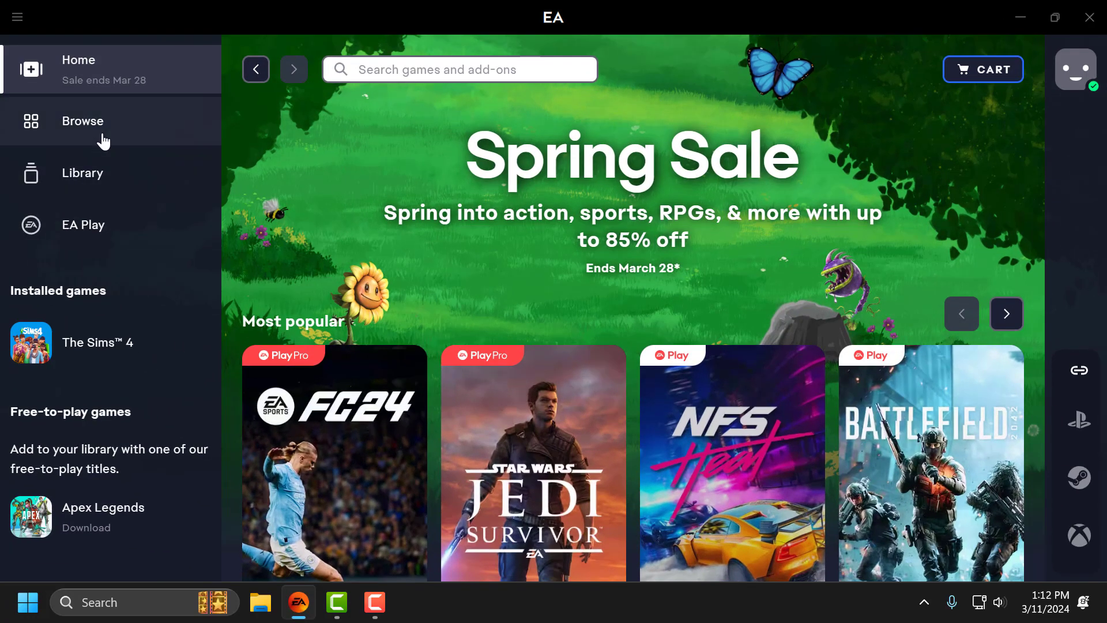
pyautogui.click(82, 173)
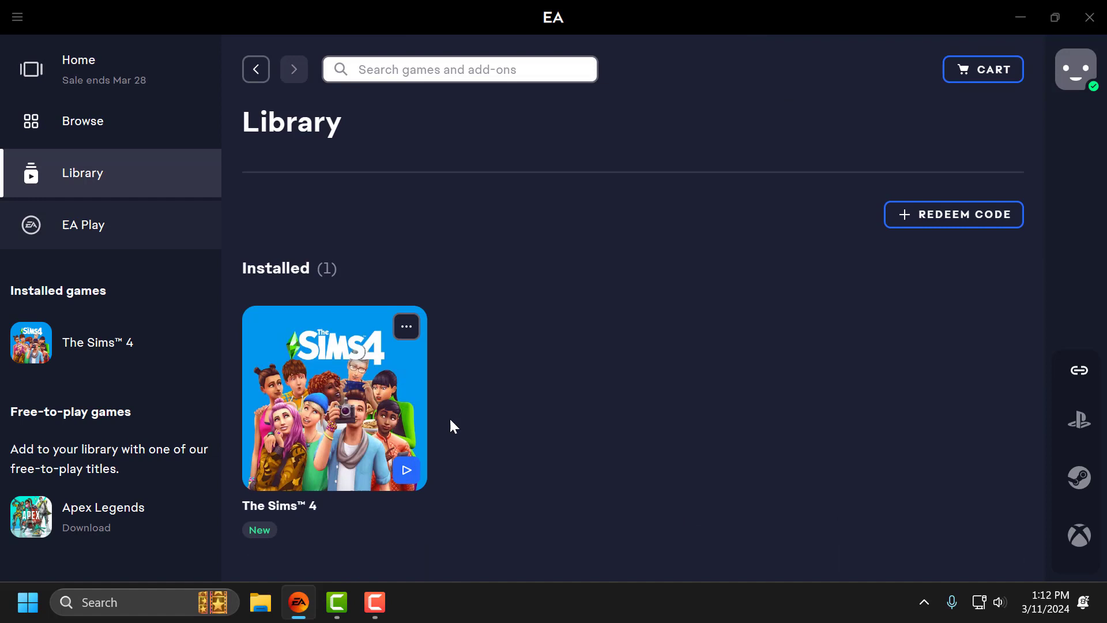
pyautogui.moveTo(406, 323)
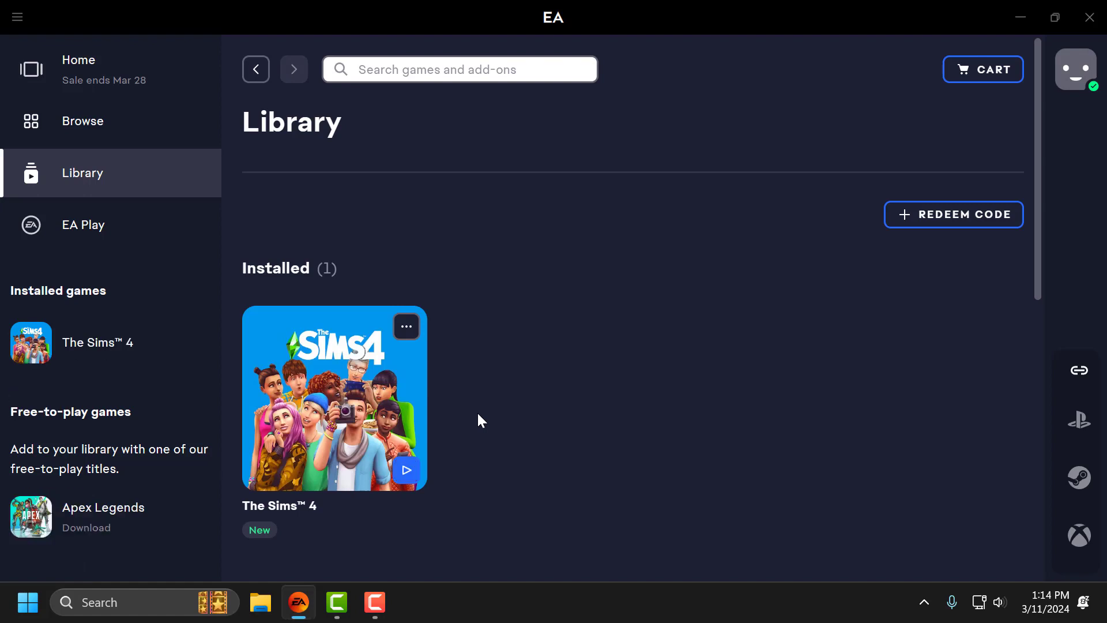
pyautogui.moveTo(547, 308)
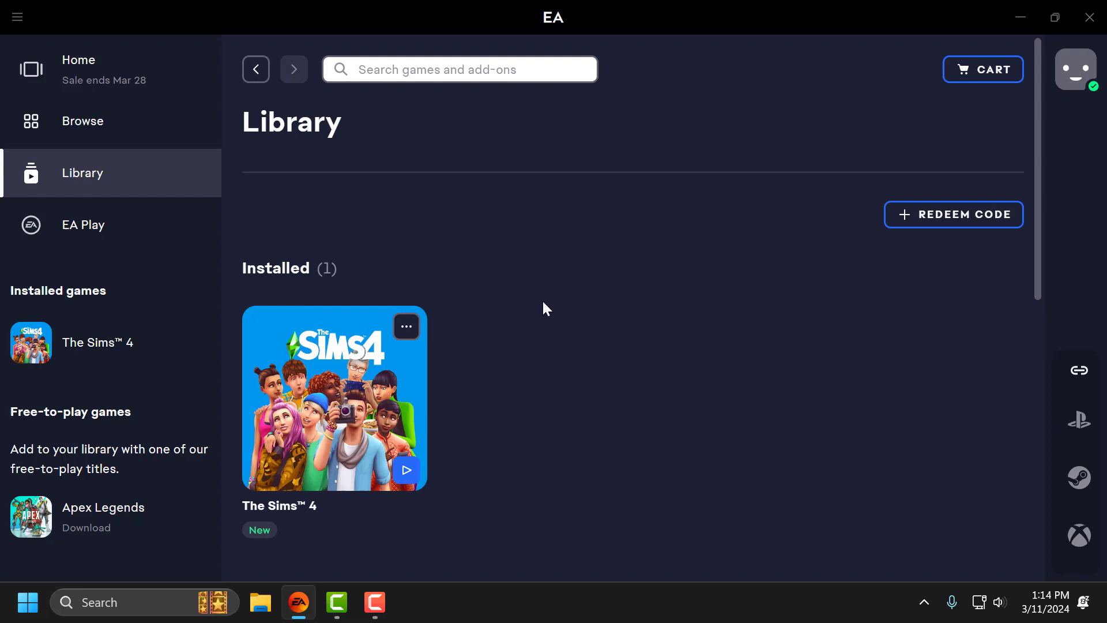
# Step: Close the EA app window and quit its background process from the system tray
pyautogui.click(1089, 17)
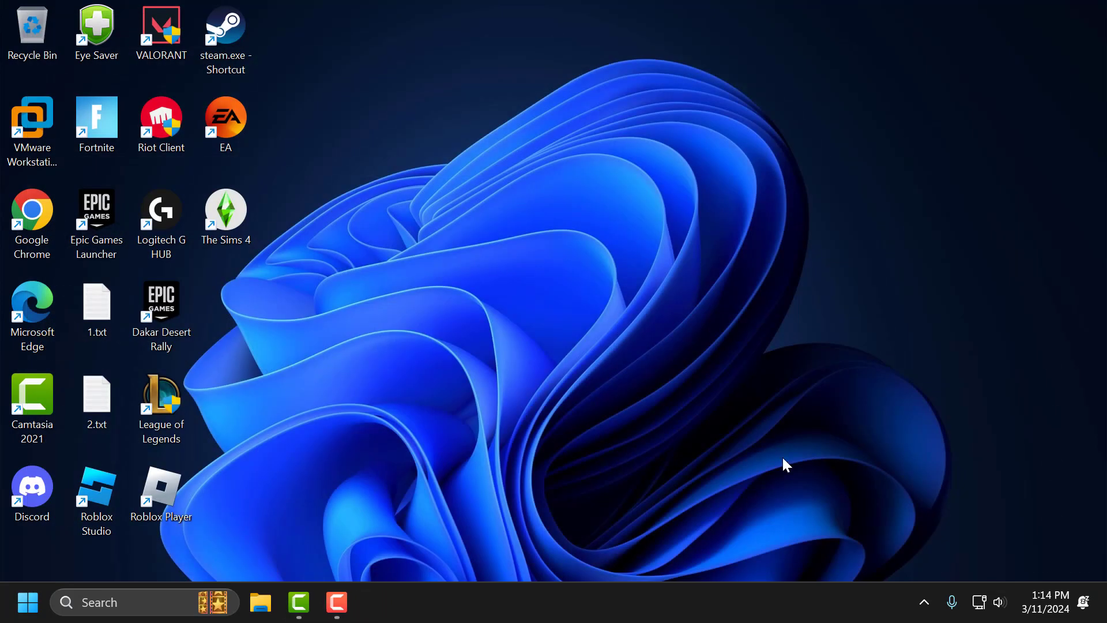
pyautogui.click(923, 602)
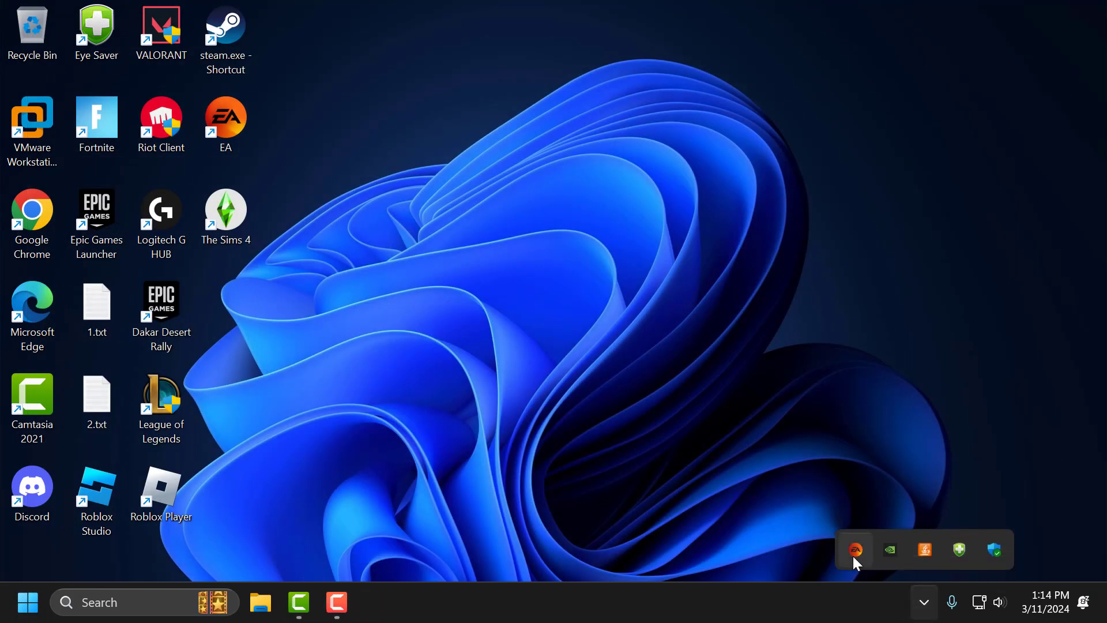
pyautogui.rightClick(855, 550)
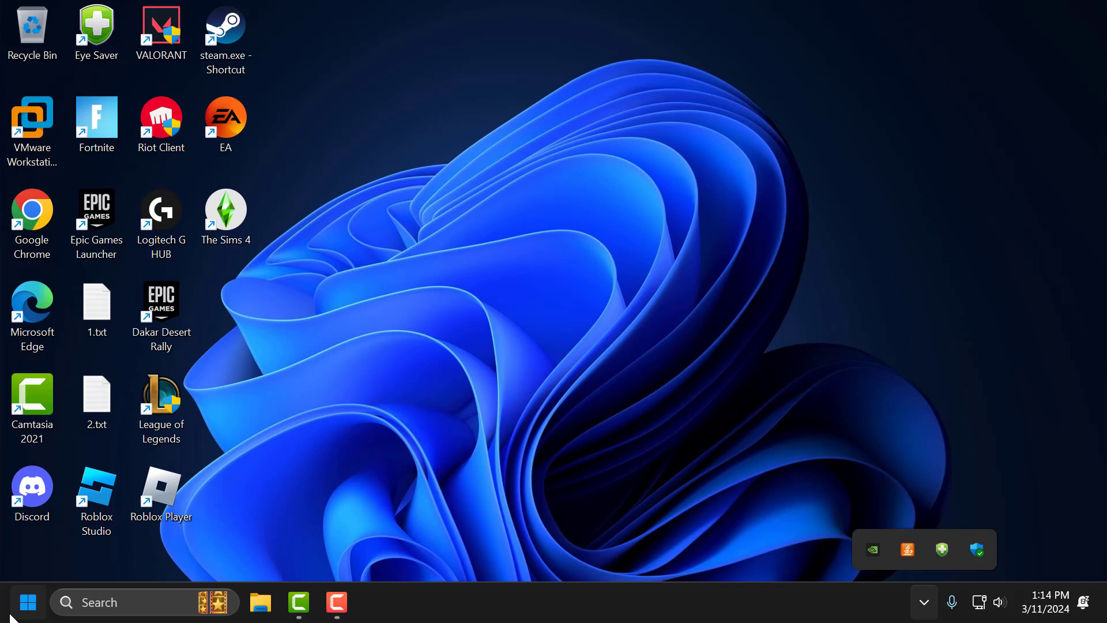
# Step: Open the AppData Local folder via the Run dialog with %localappdata%
pyautogui.rightClick(28, 601)
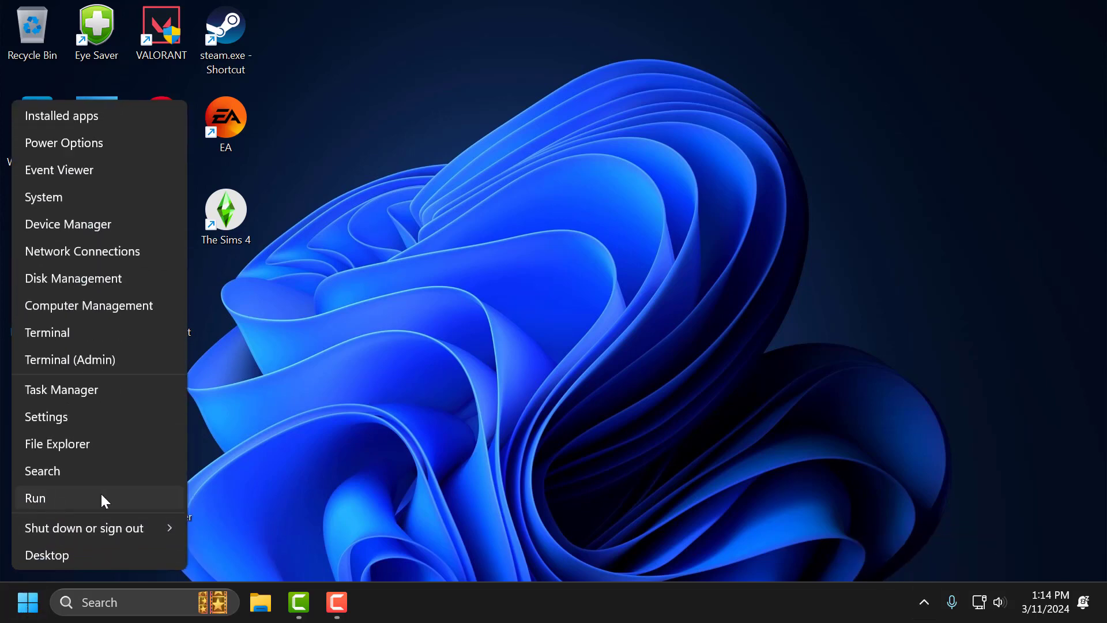
pyautogui.click(34, 497)
pyautogui.write('%localappdata%')
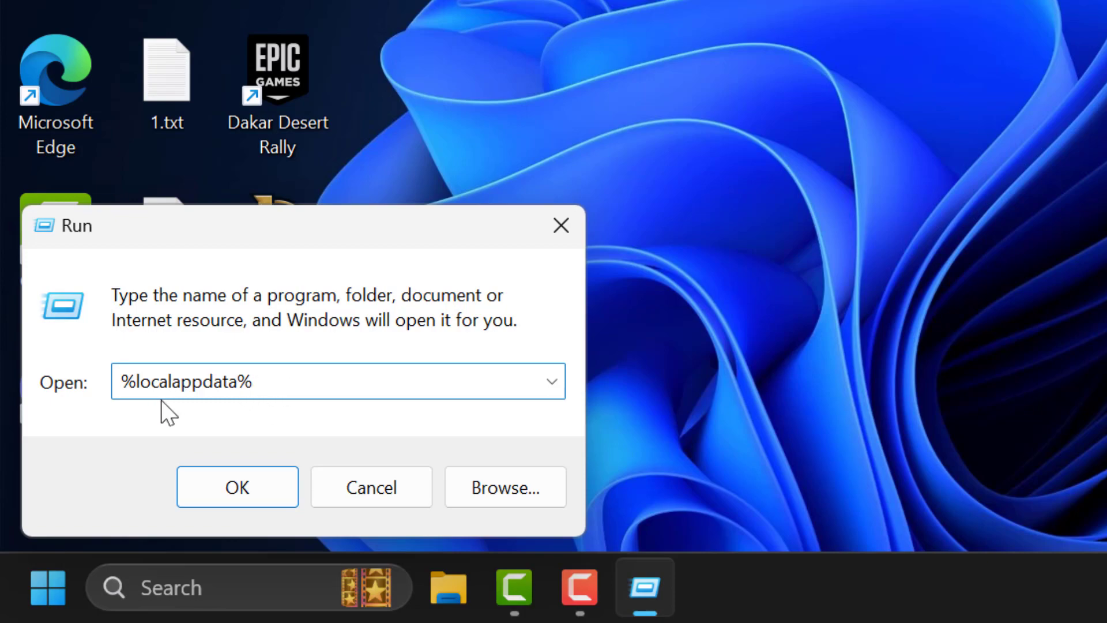
pyautogui.click(236, 487)
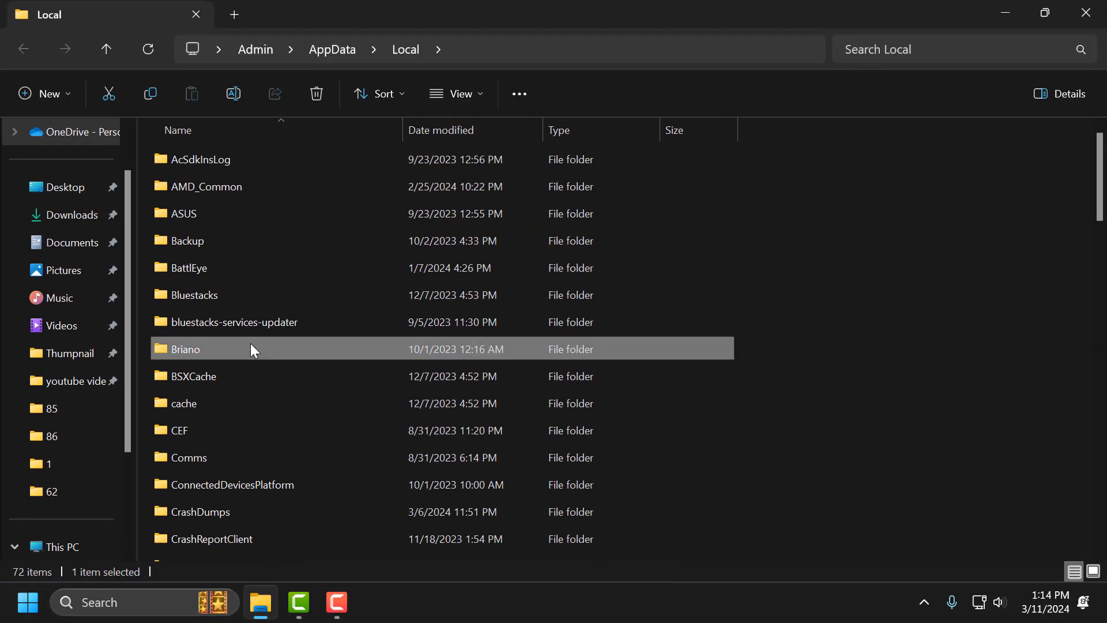
# Step: Delete the EADesktop, EALaunchHelper and Electronic Arts folders, then close Explorer
pyautogui.scroll(-3)
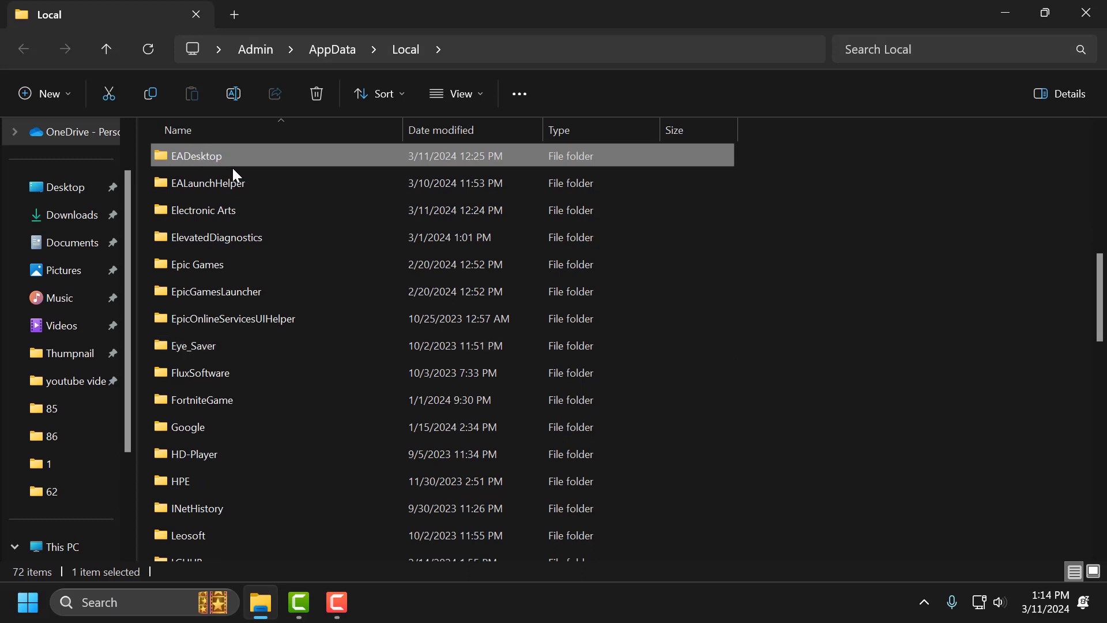
pyautogui.click(208, 182)
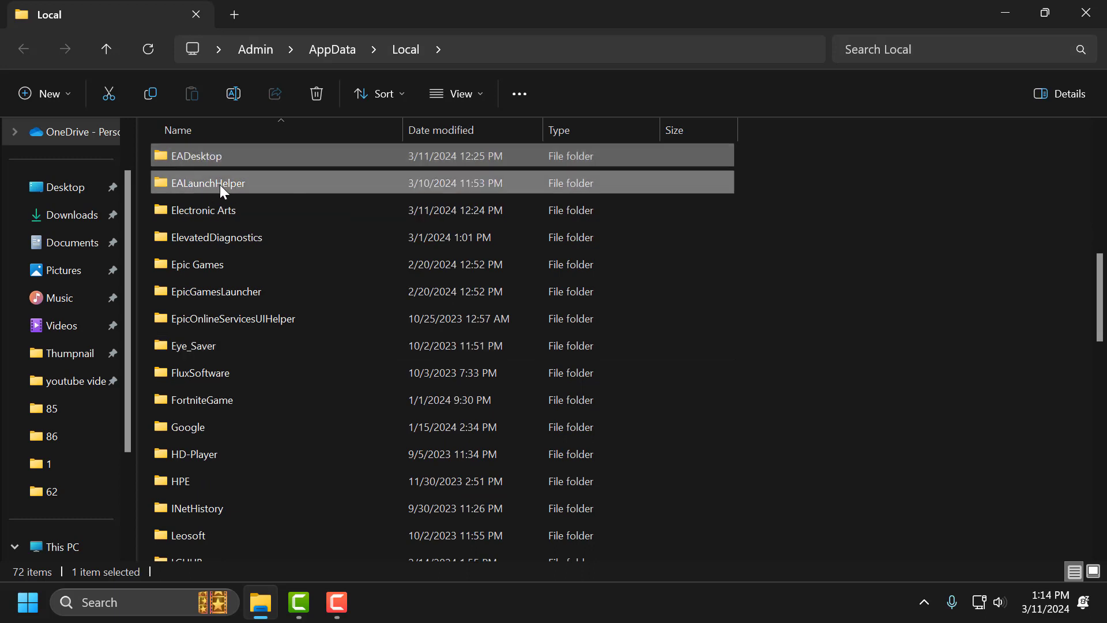
pyautogui.click(203, 210)
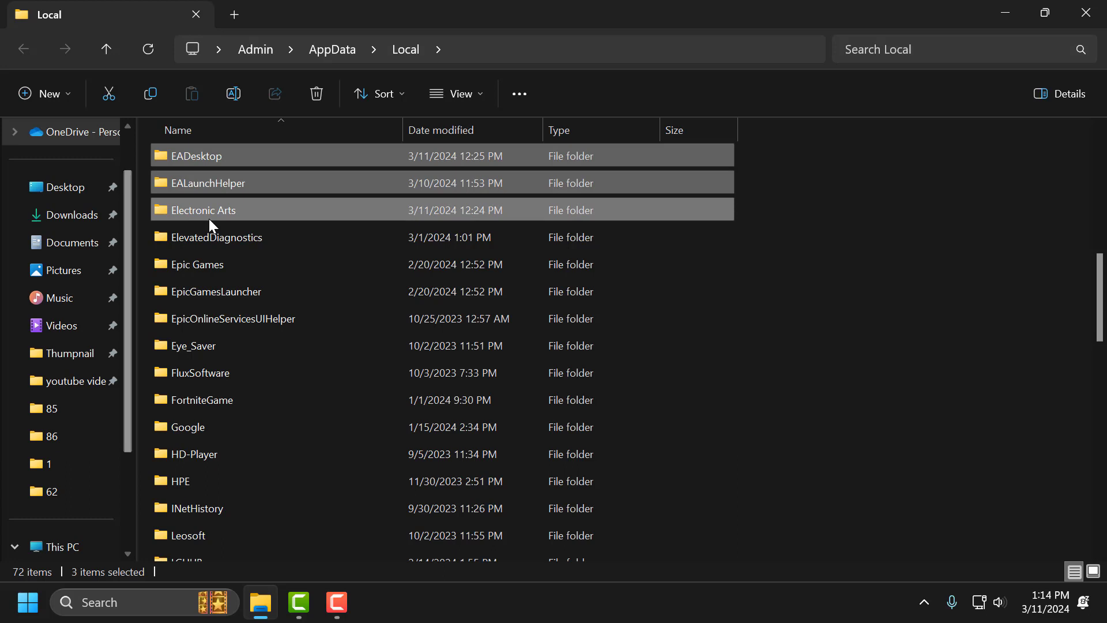
pyautogui.moveTo(254, 187)
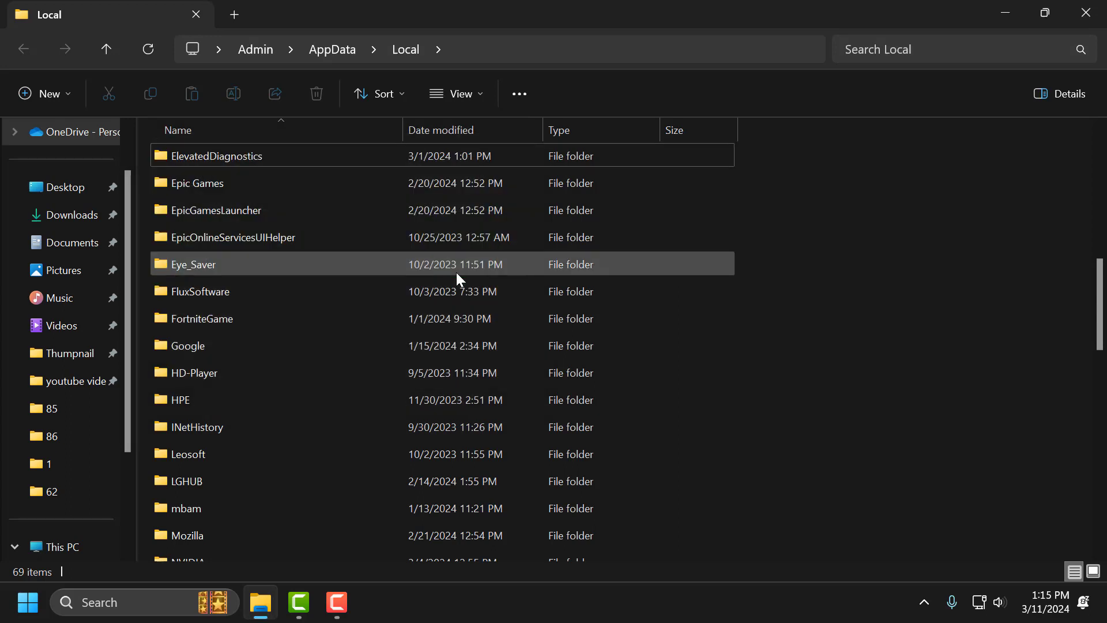
pyautogui.moveTo(472, 267)
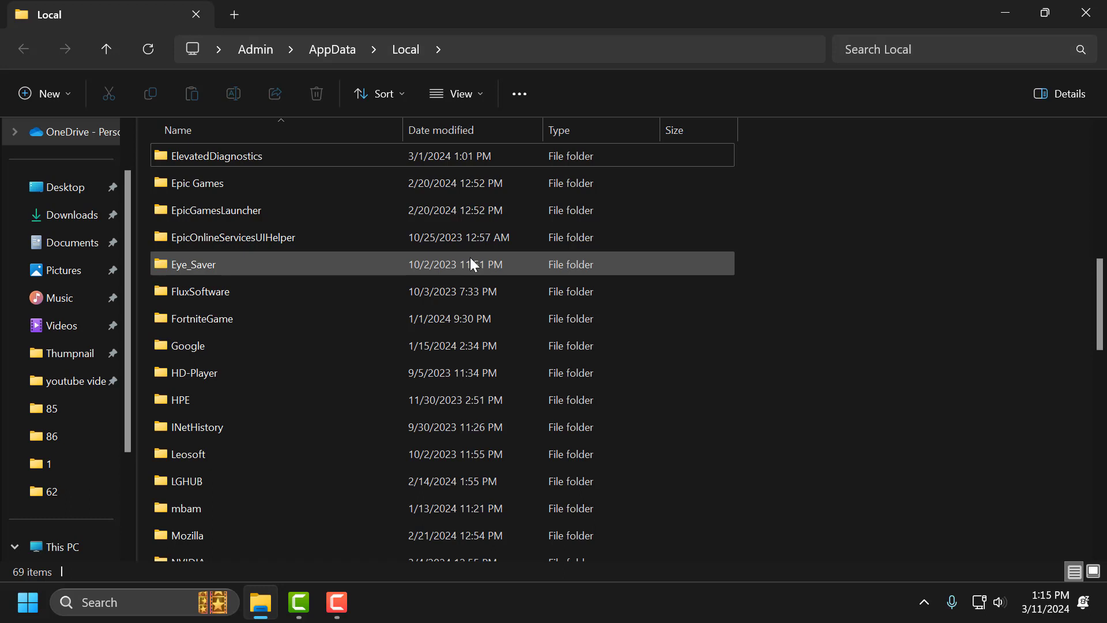
pyautogui.moveTo(544, 290)
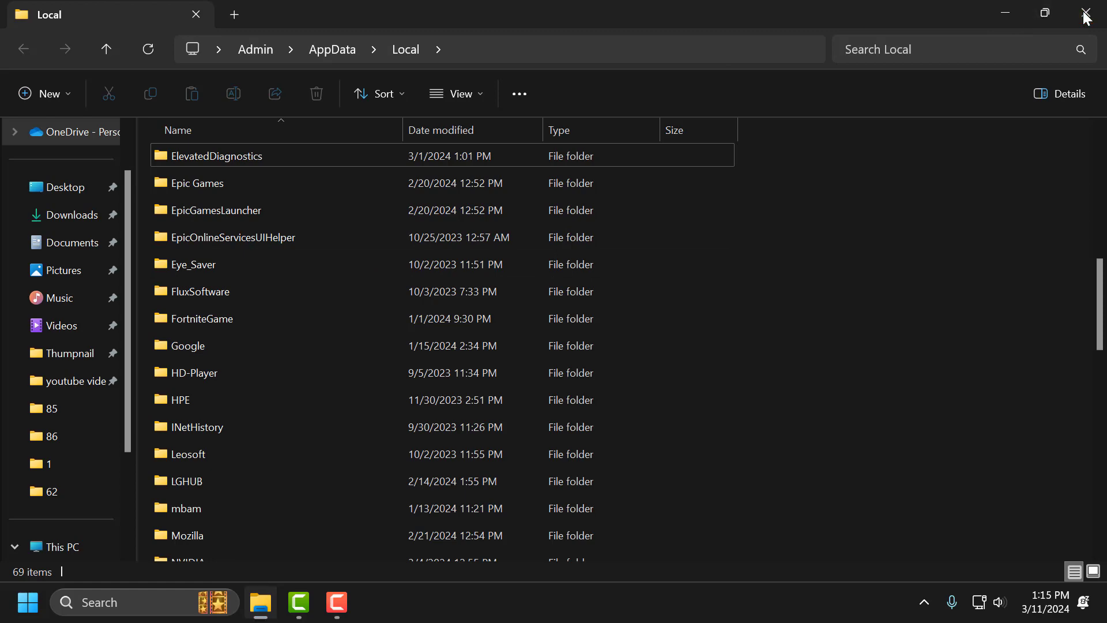
pyautogui.click(1089, 13)
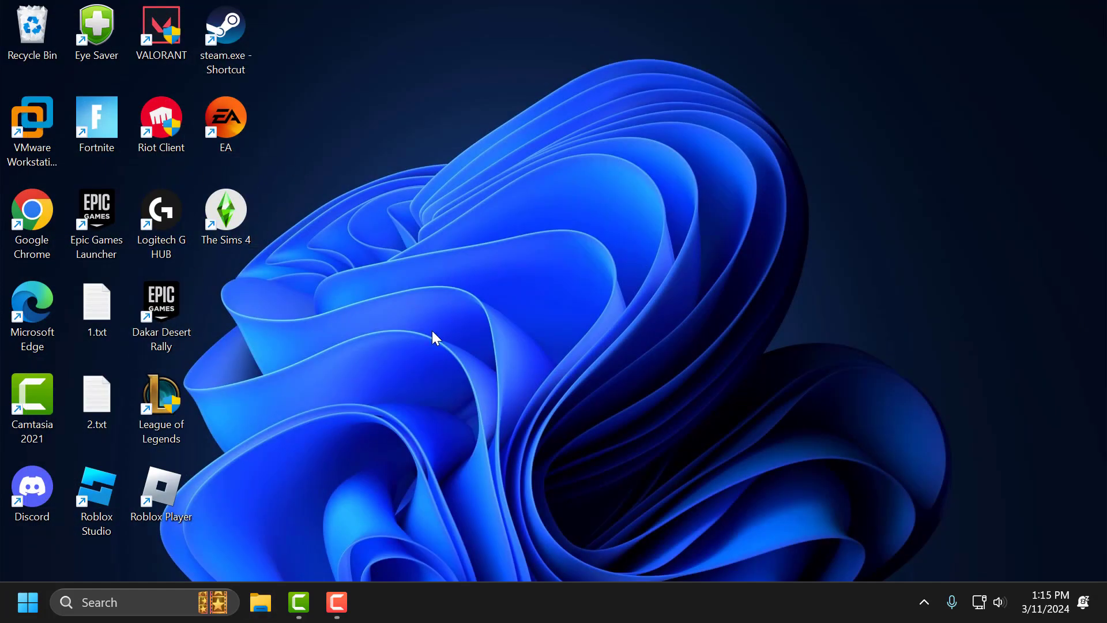
pyautogui.moveTo(445, 360)
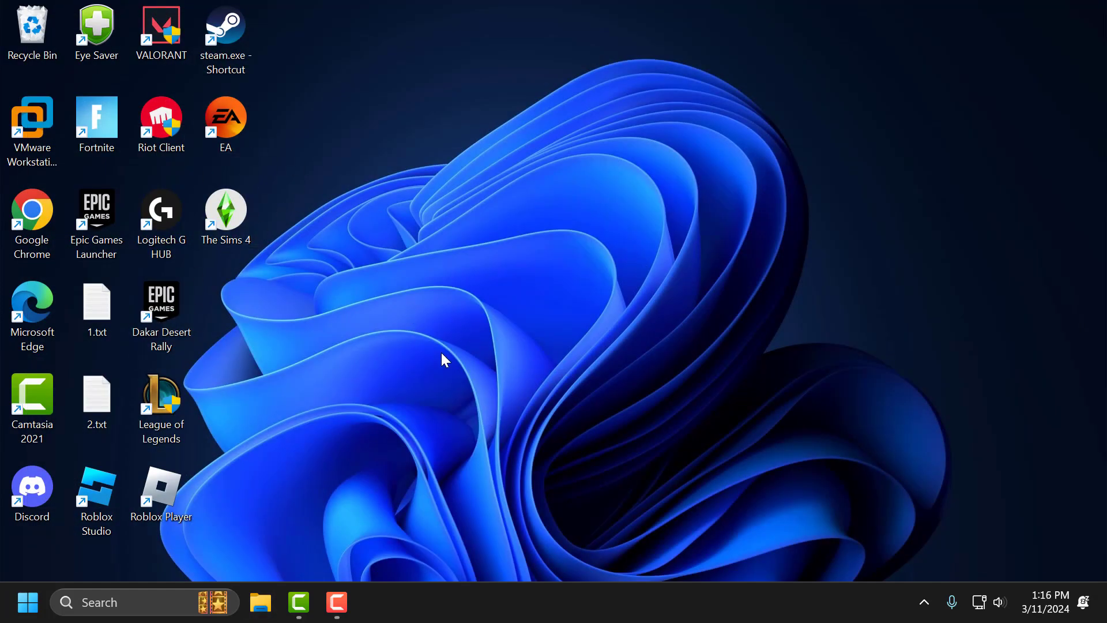